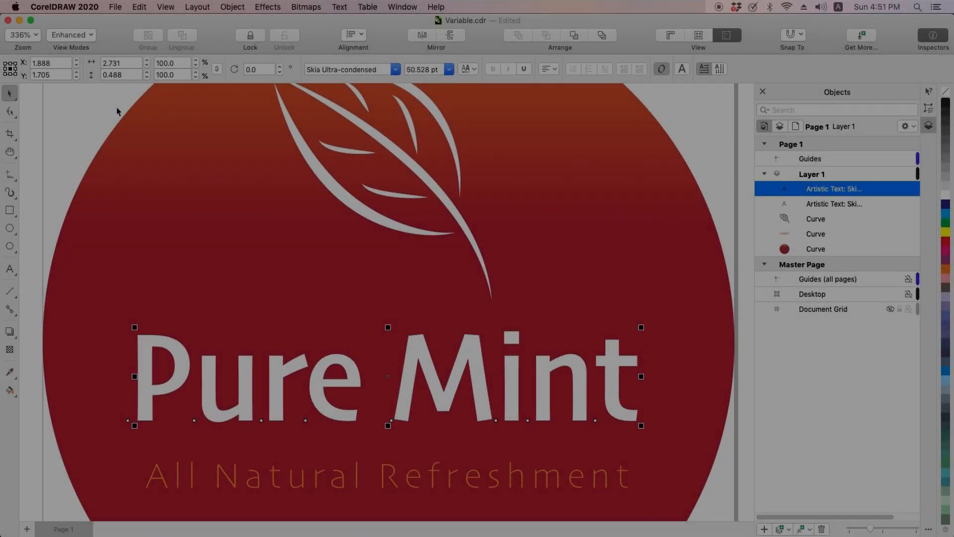
# - Filter the title's font list to Variable Fonts, apply Graduate, and show its variation axes
pyautogui.click(396, 68)
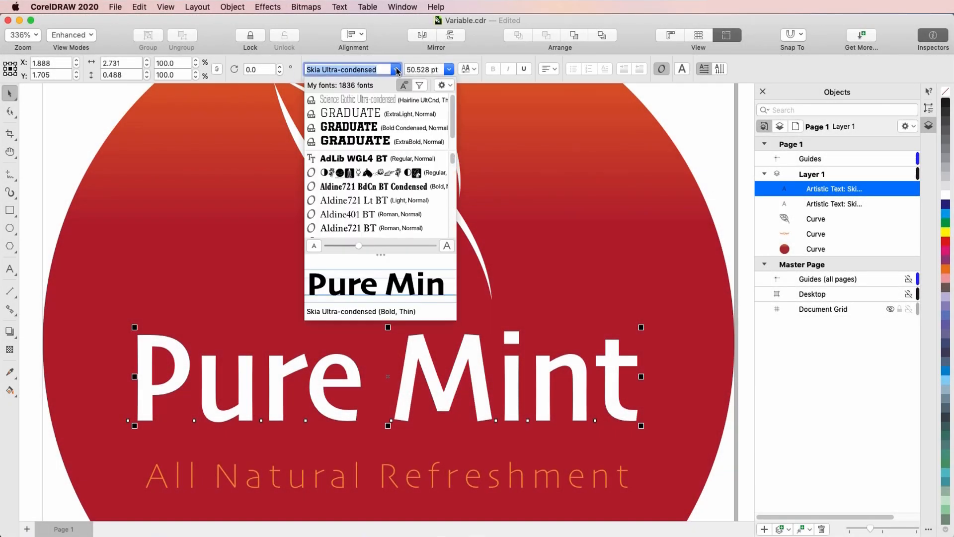
pyautogui.click(420, 85)
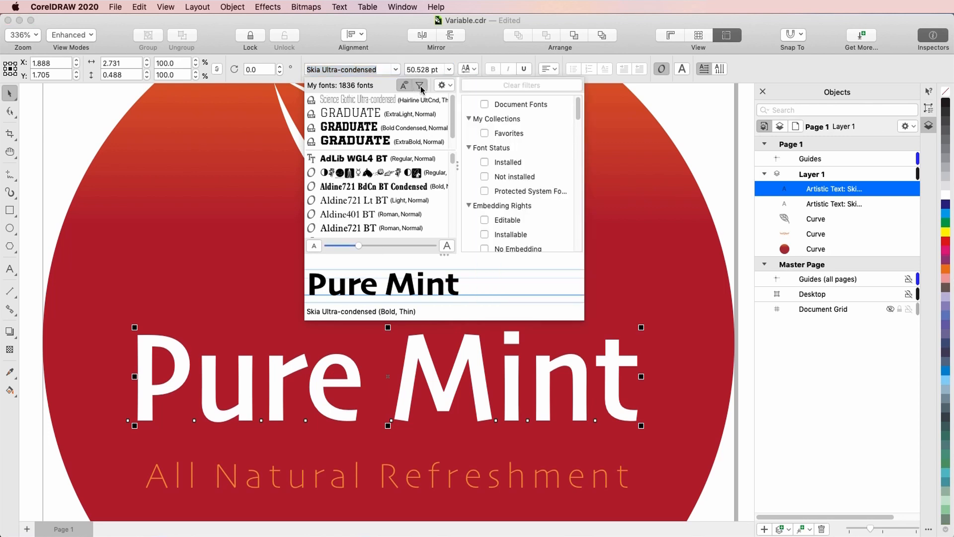
pyautogui.scroll(-3)
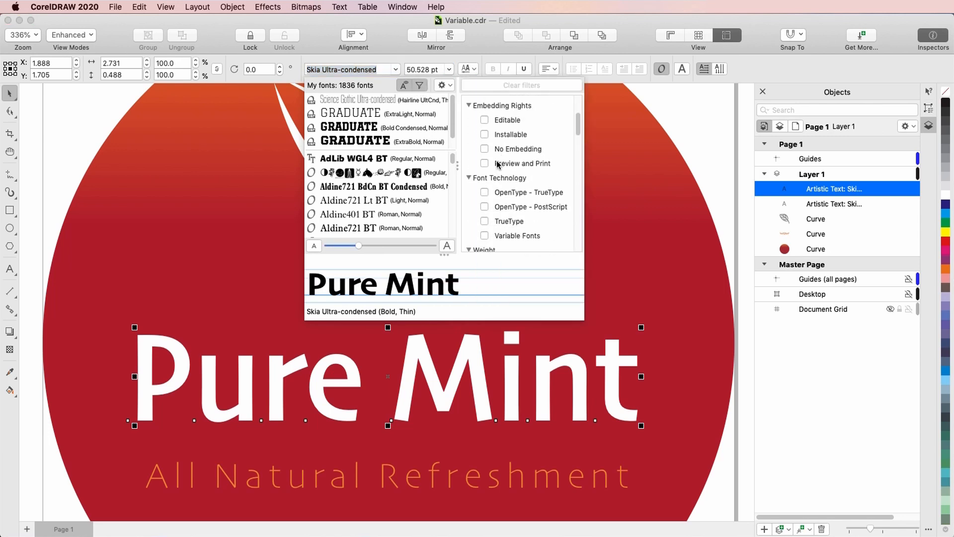
pyautogui.click(485, 235)
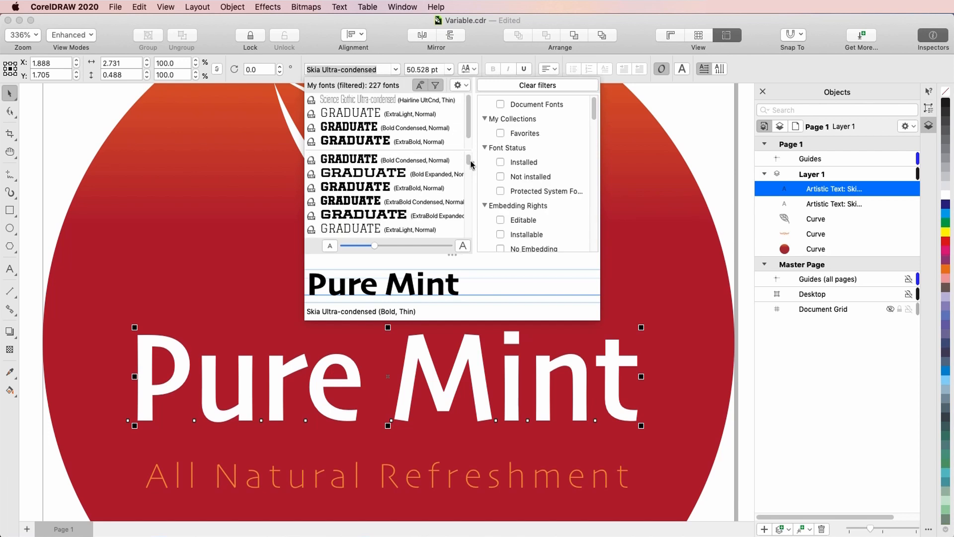
pyautogui.click(350, 112)
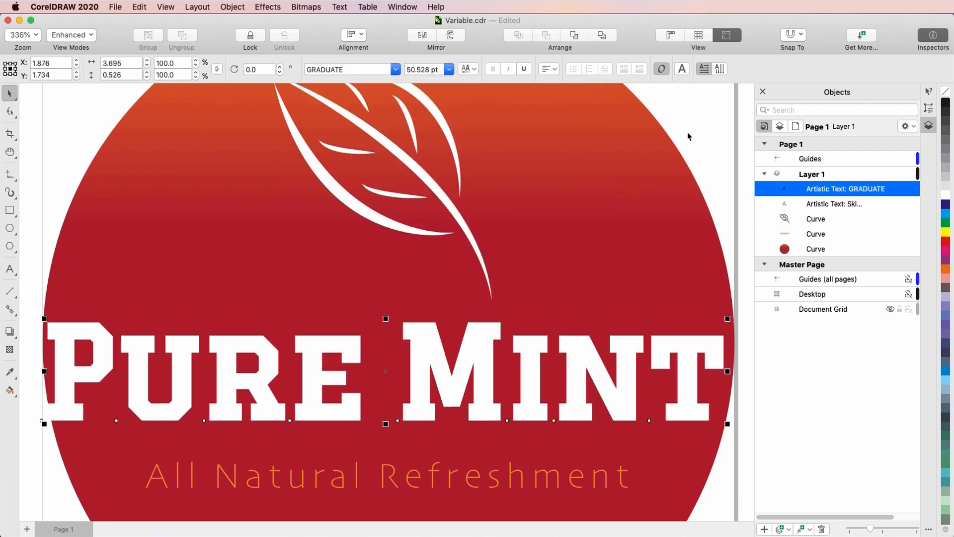
pyautogui.click(466, 68)
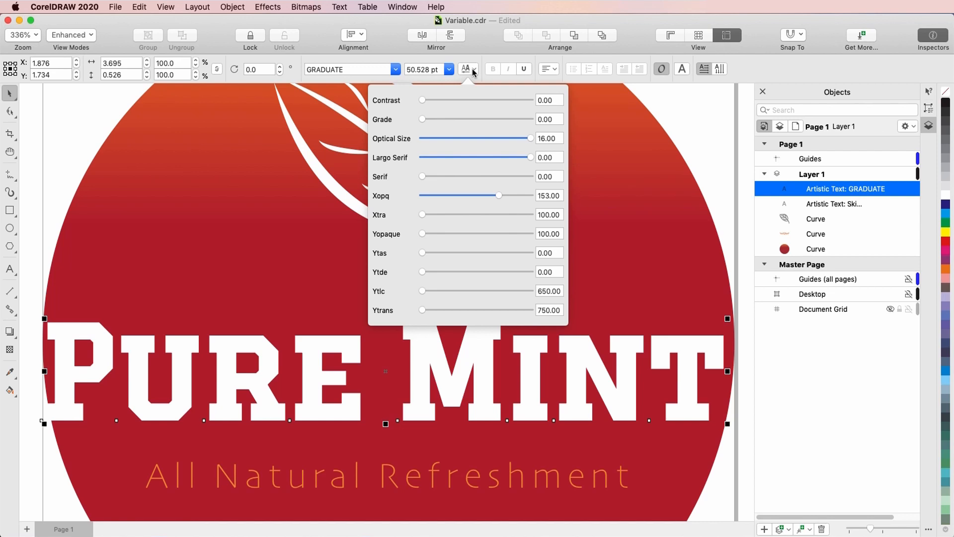
pyautogui.moveTo(499, 197)
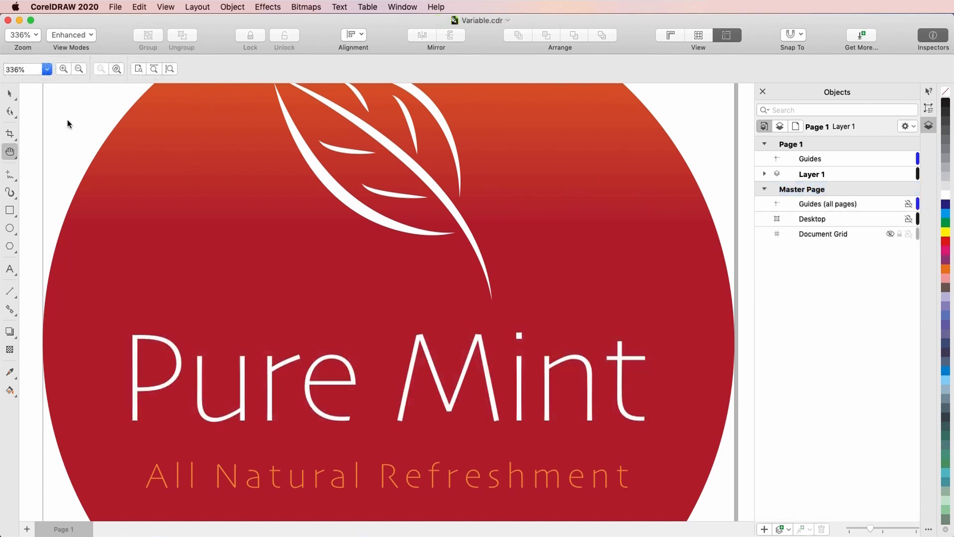
# - With the Text tool, search 'century', pick Century751 No2 BT, then select the Pure Mint title
pyautogui.click(8, 268)
pyautogui.write('c')
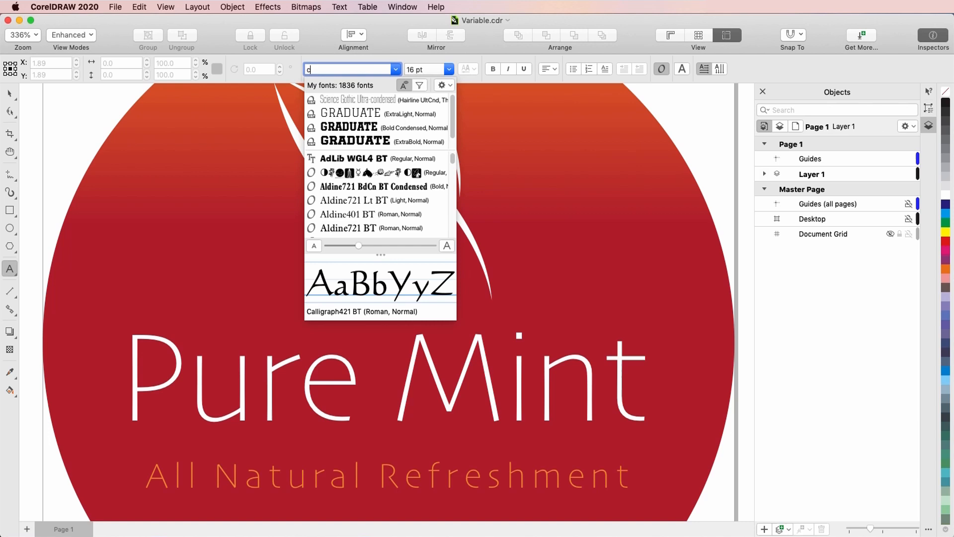
pyautogui.write('entury')
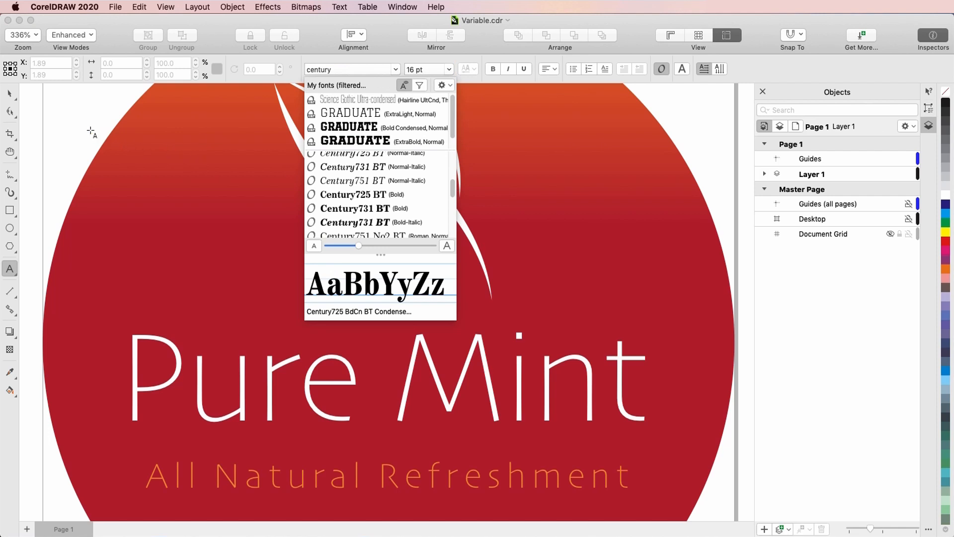
pyautogui.click(366, 236)
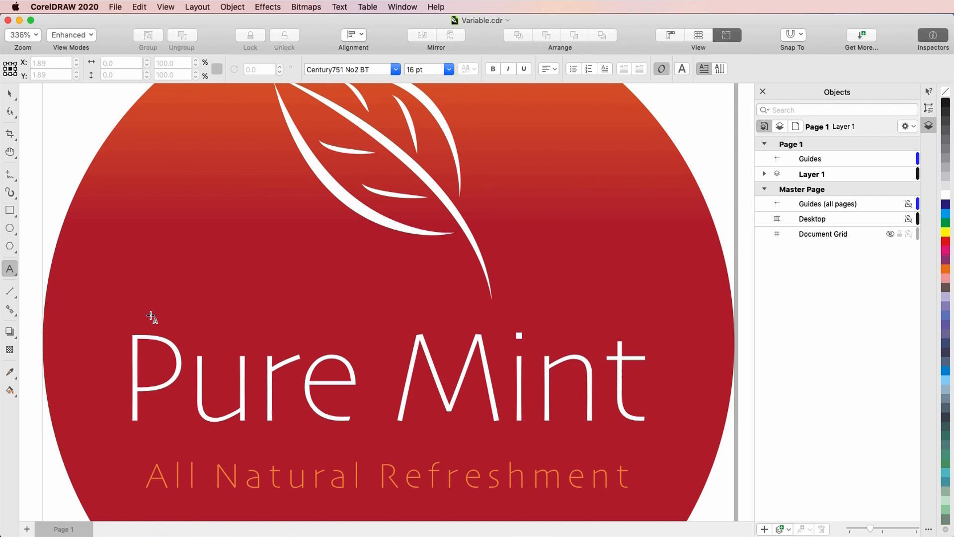
pyautogui.click(10, 92)
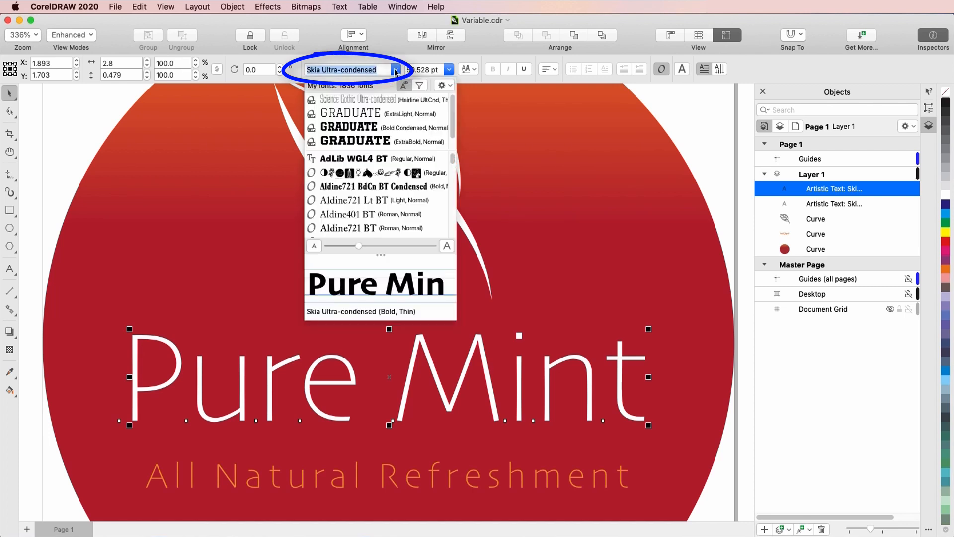
# - Search 'skia' and keep Skia Ultra-condensed for the title
pyautogui.write('skia')
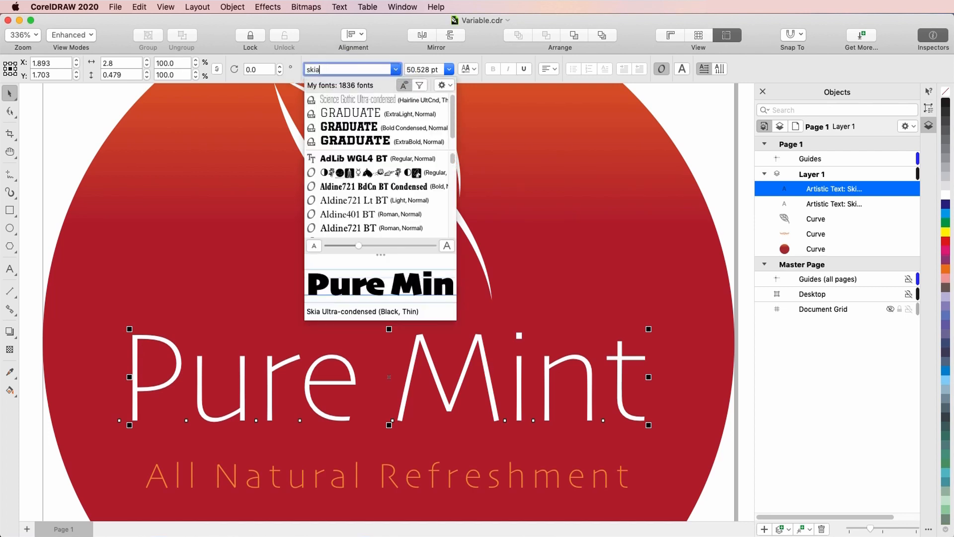
pyautogui.write('skia')
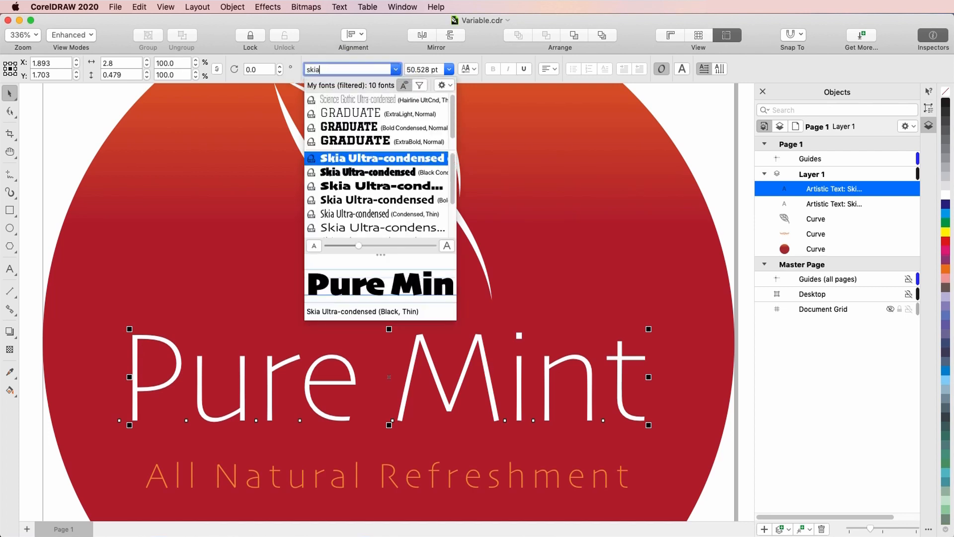
pyautogui.moveTo(263, 133)
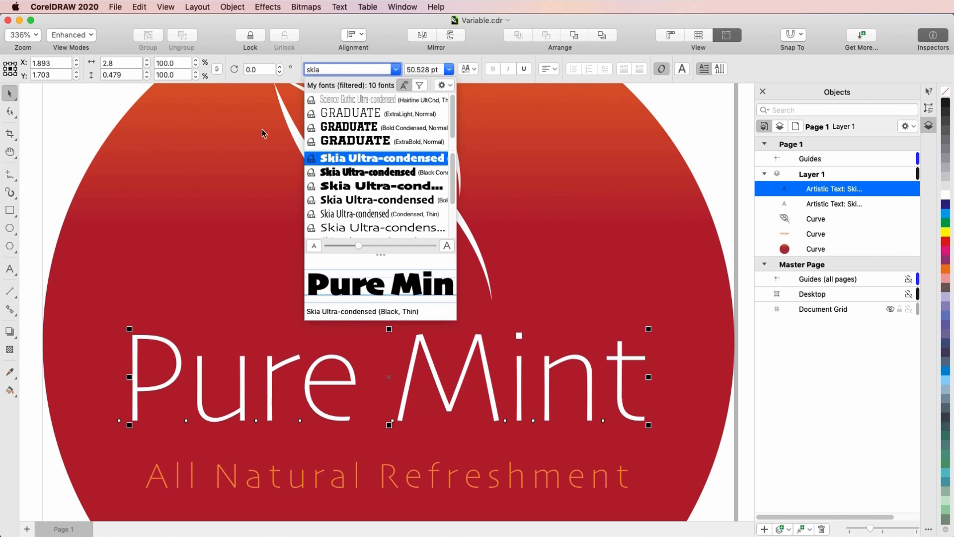
pyautogui.moveTo(94, 106)
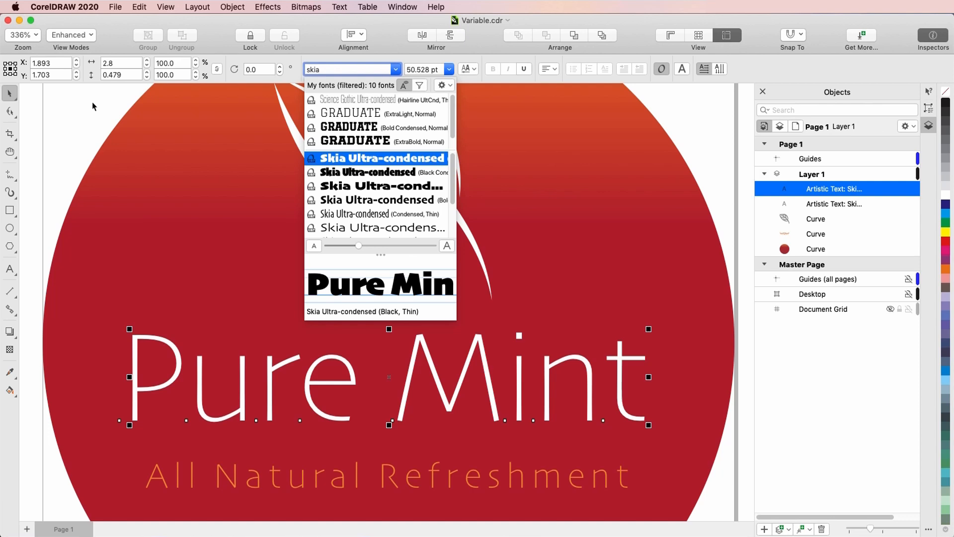
pyautogui.click(381, 157)
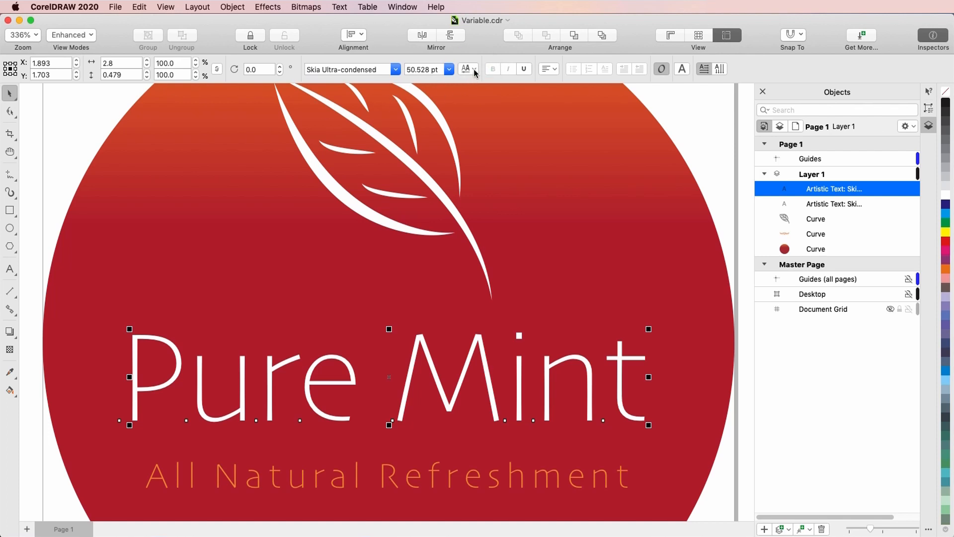
# - Set Pure Mint's width axis to 0.85 and weight to 1.48, then show fonts again
pyautogui.click(469, 68)
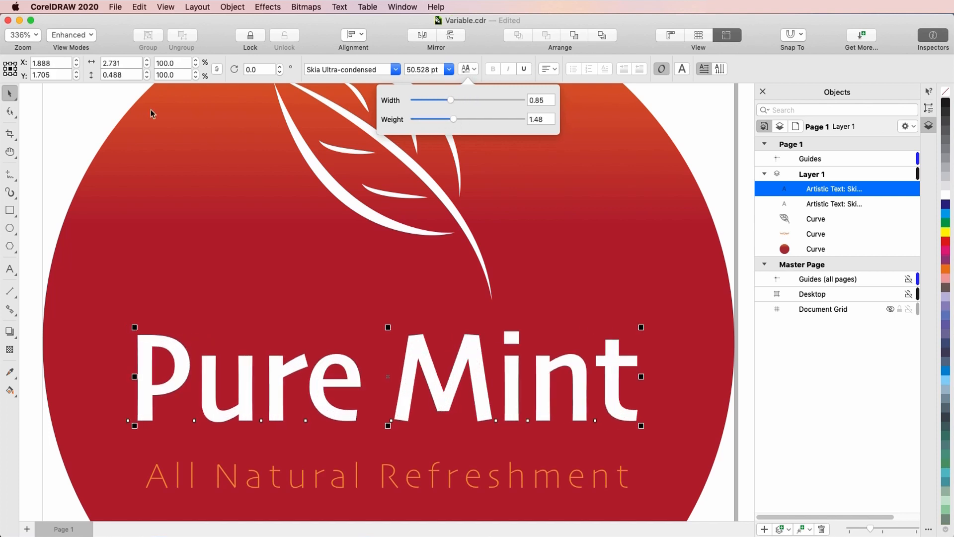
pyautogui.click(118, 111)
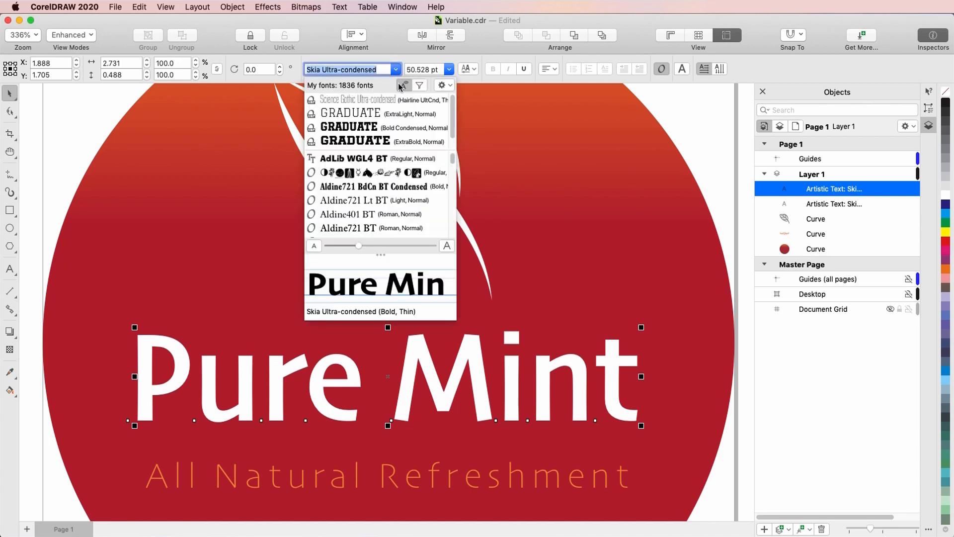
# - Filter the font list to Variable Fonts and apply GRADUATE Bold Condensed to the title
pyautogui.click(418, 84)
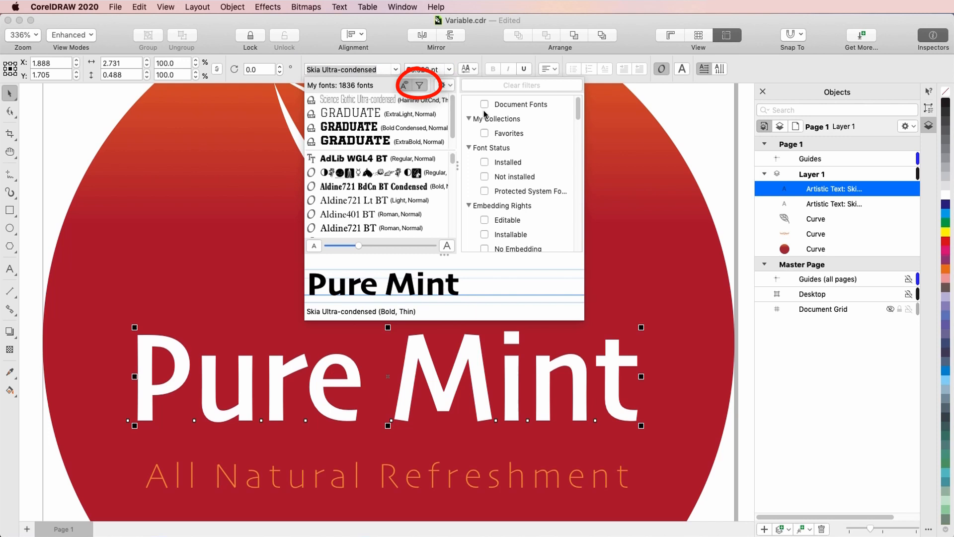
pyautogui.scroll(-3)
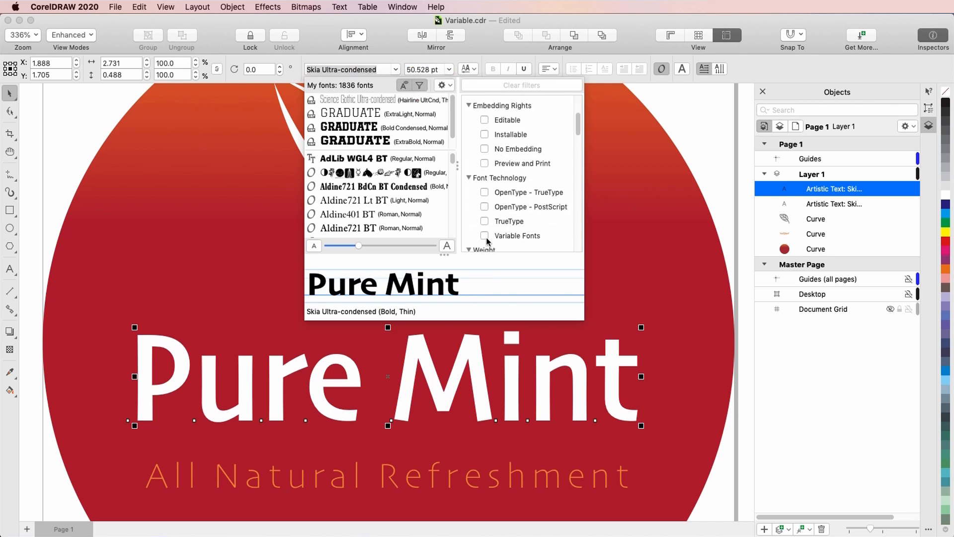
pyautogui.click(484, 236)
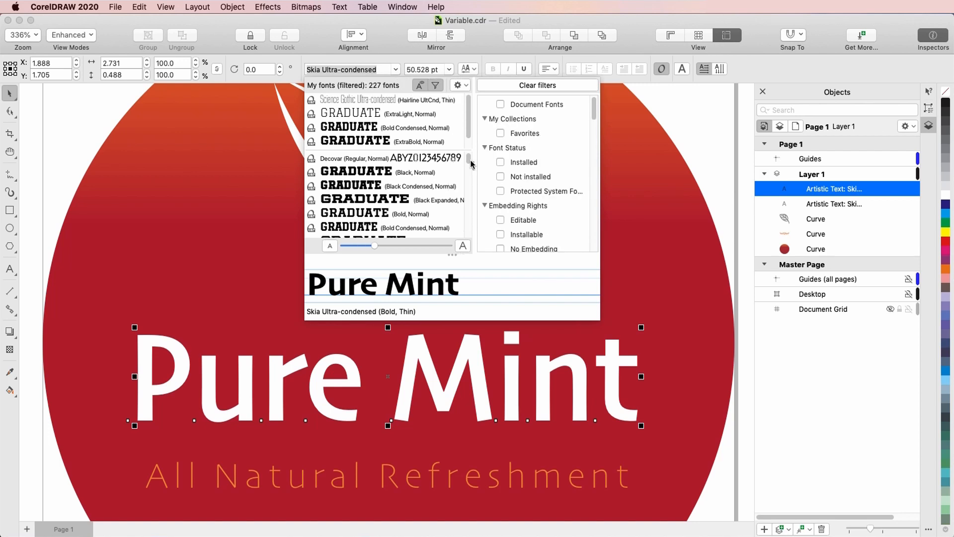
pyautogui.scroll(-3)
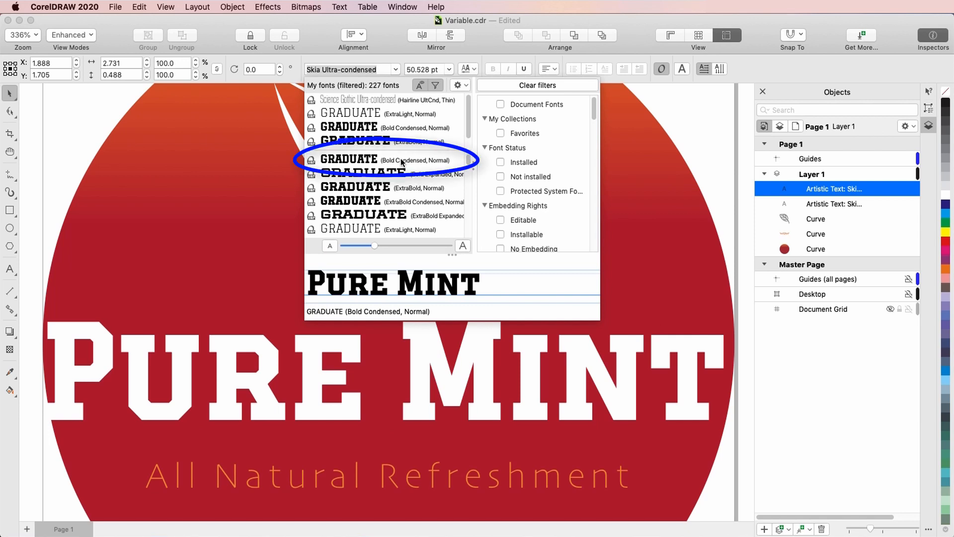
pyautogui.click(383, 159)
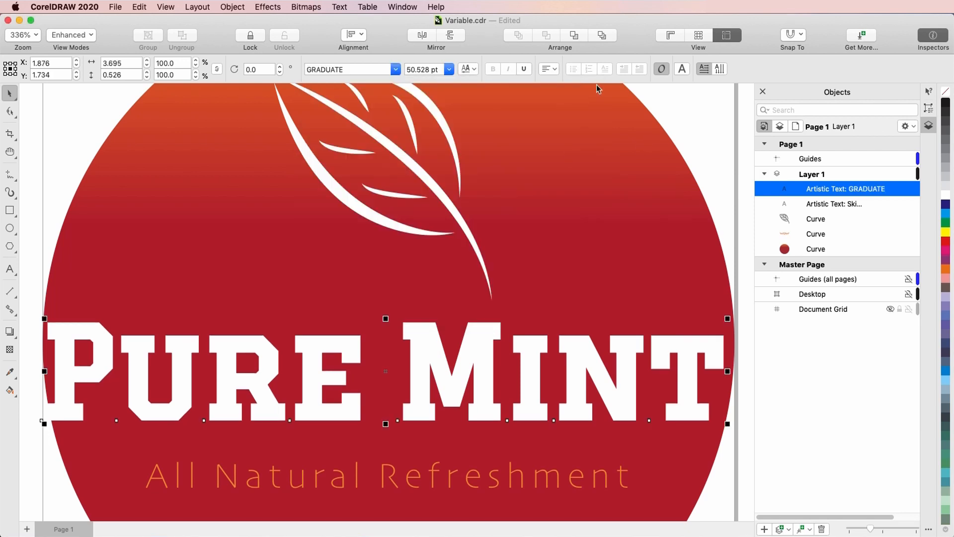
# - Show GRADUATE's variation axes, with Optical Size 16 and Xopq 153
pyautogui.click(467, 69)
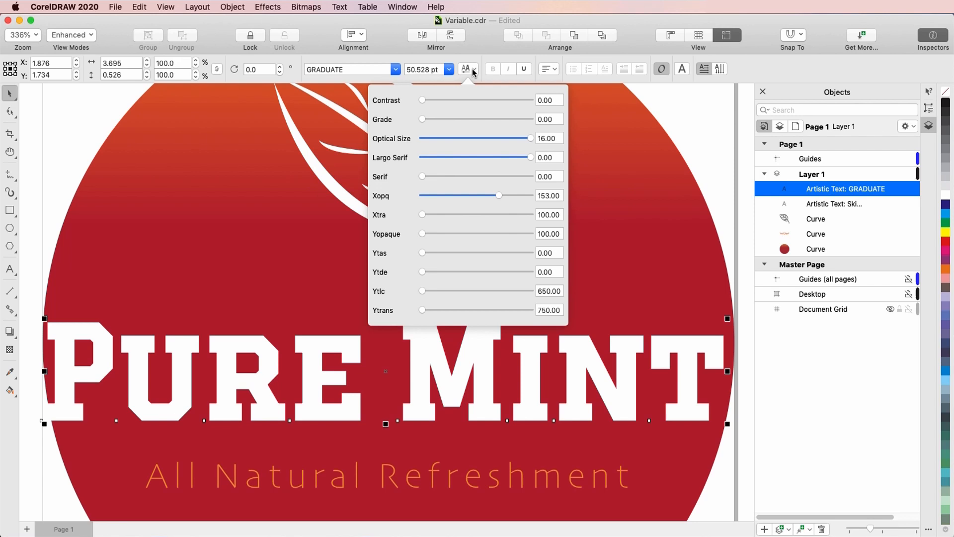
pyautogui.moveTo(470, 193)
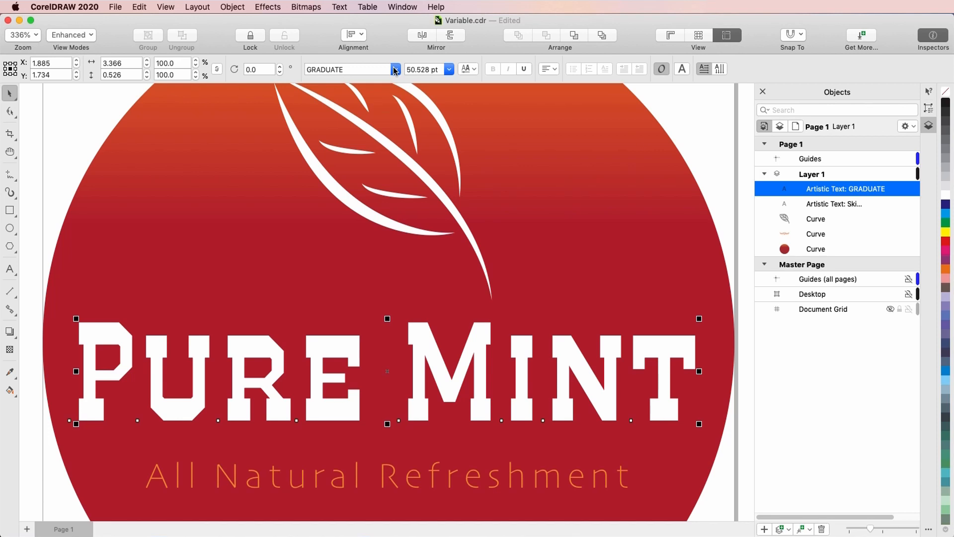
pyautogui.click(394, 69)
pyautogui.write('science')
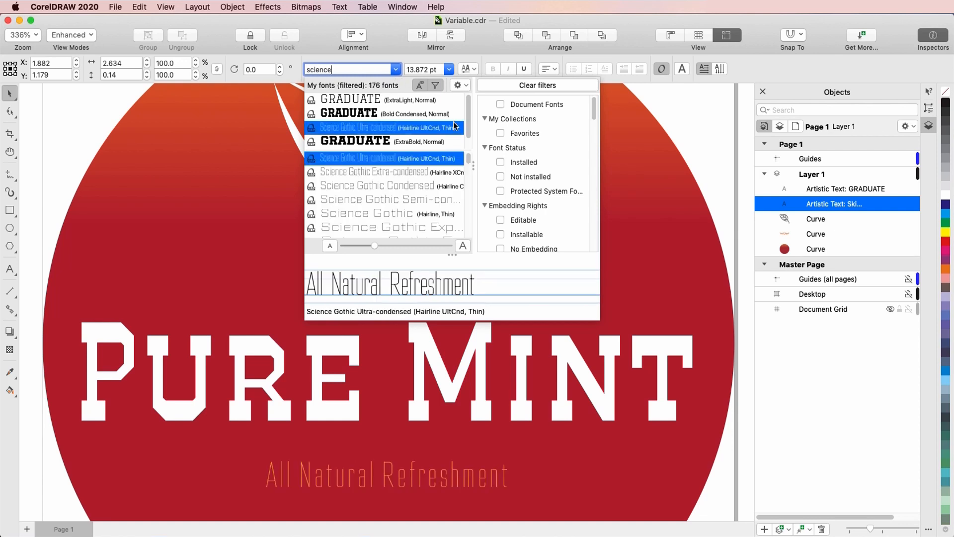
# - Apply Science Gothic Extra-condensed to the tagline and raise its weight axis
pyautogui.click(377, 172)
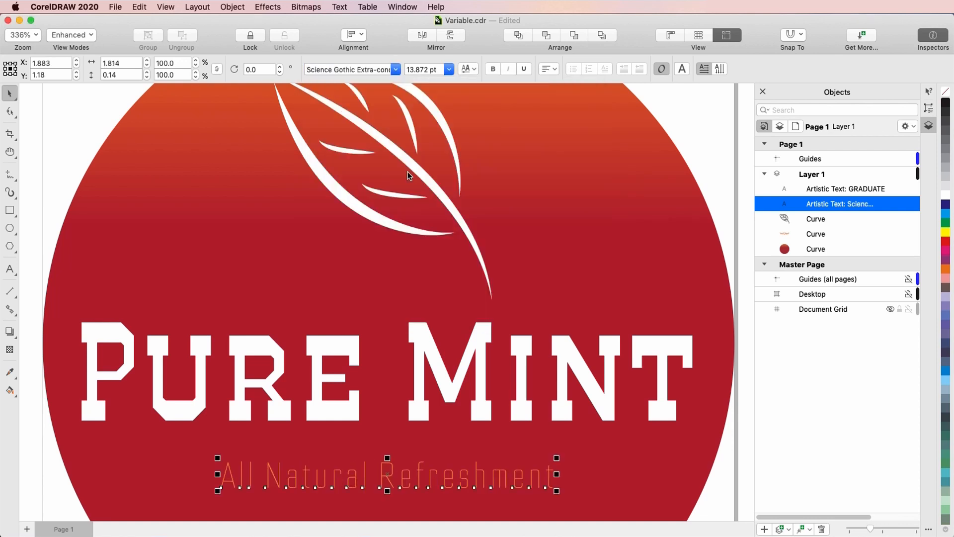
pyautogui.click(465, 68)
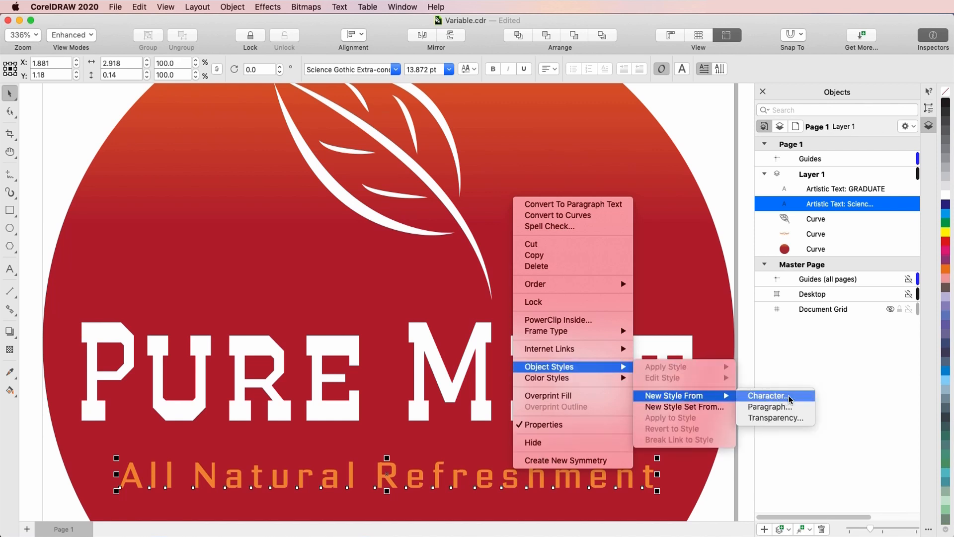
# - Create the character style 'Science Gothic Custom' from the tagline's formatting
pyautogui.click(765, 396)
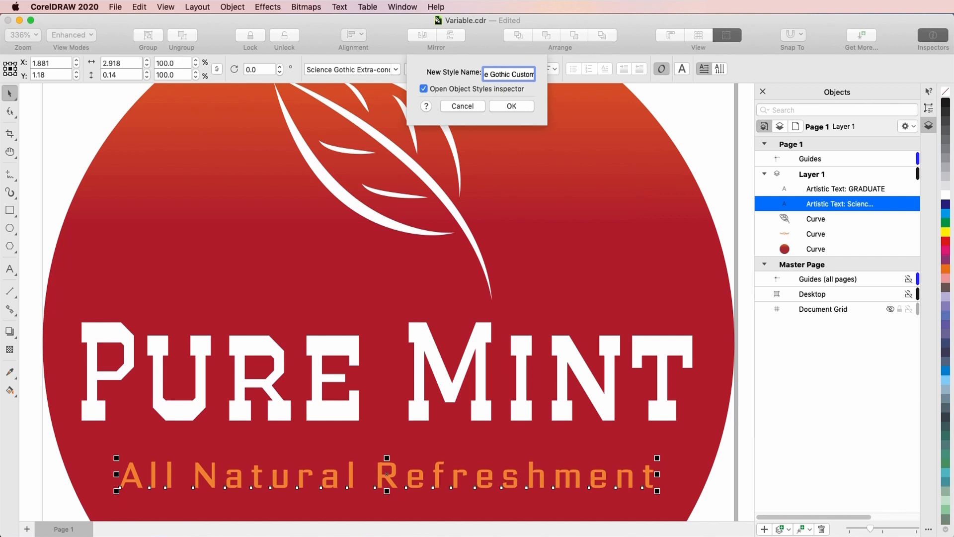
pyautogui.click(510, 106)
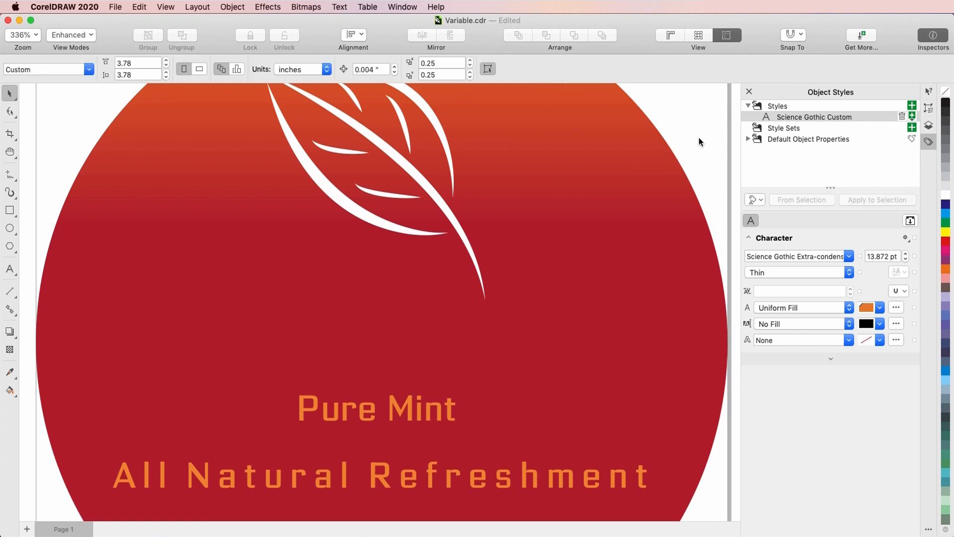
# - Undo the style change so Pure Mint returns to white GRADUATE lettering
pyautogui.click(375, 409)
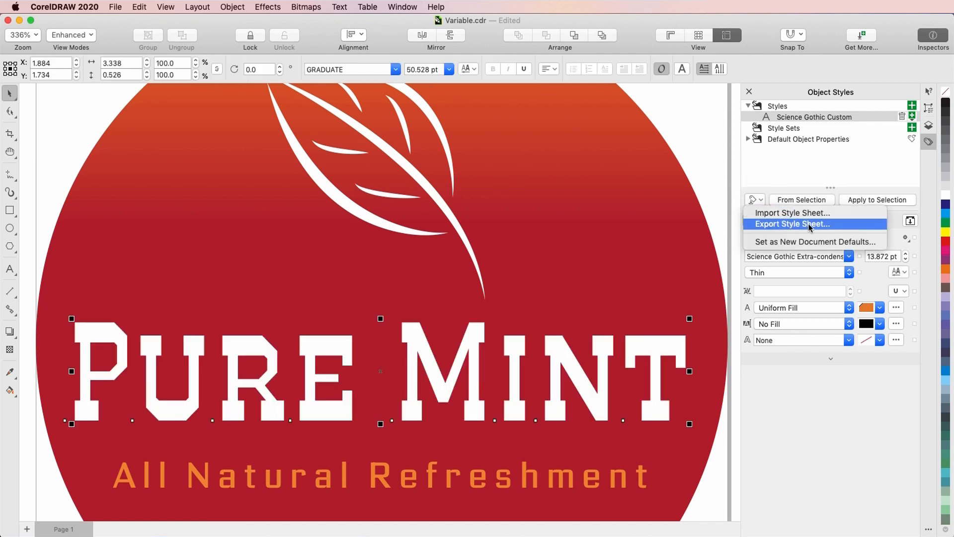
pyautogui.moveTo(834, 228)
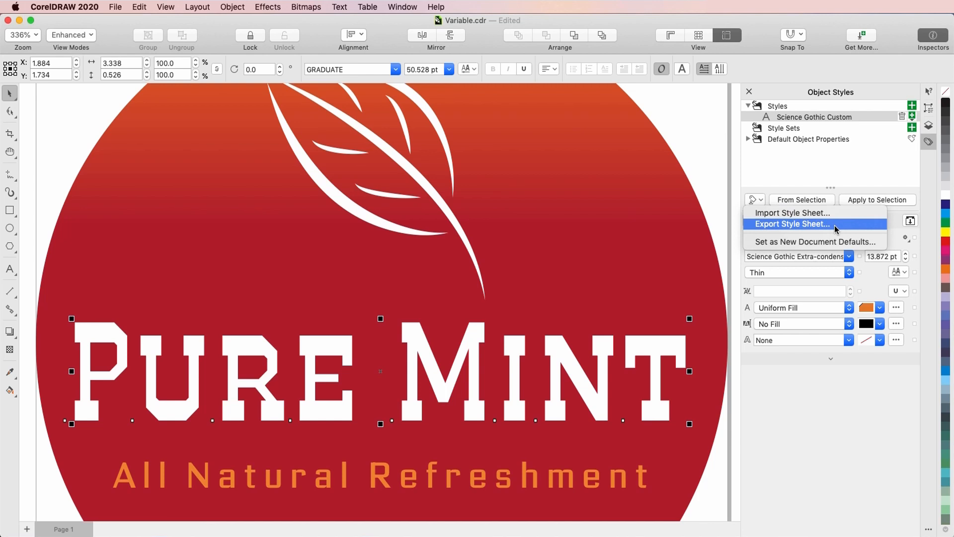
pyautogui.moveTo(821, 213)
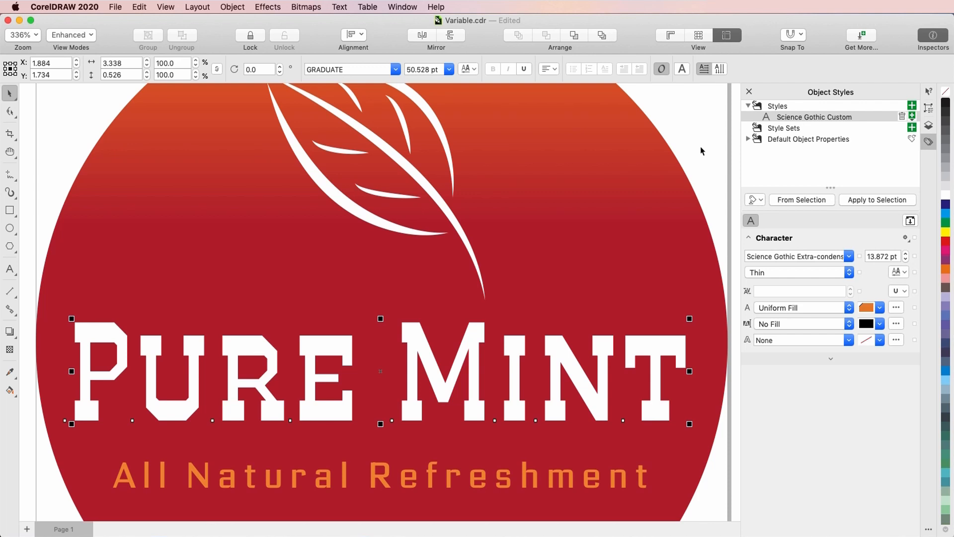
pyautogui.moveTo(461, 332)
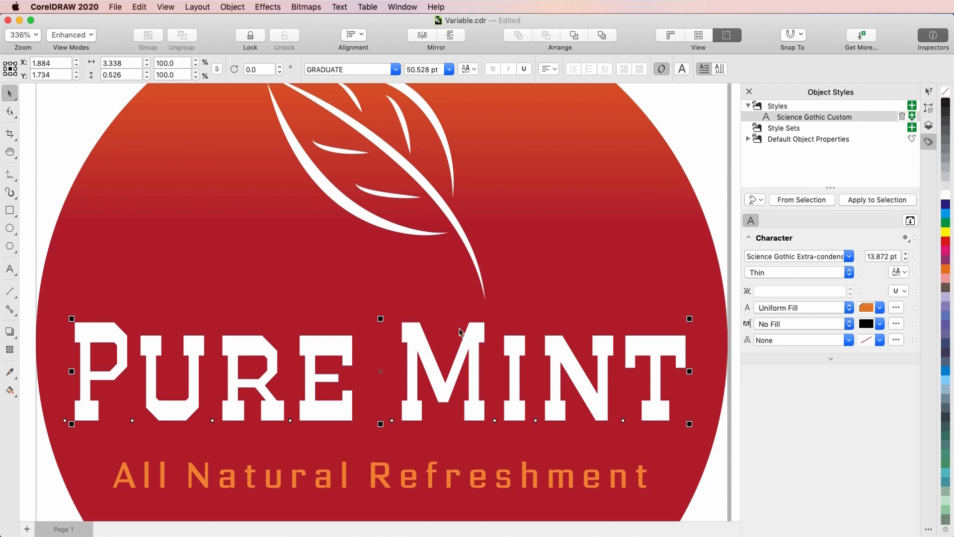